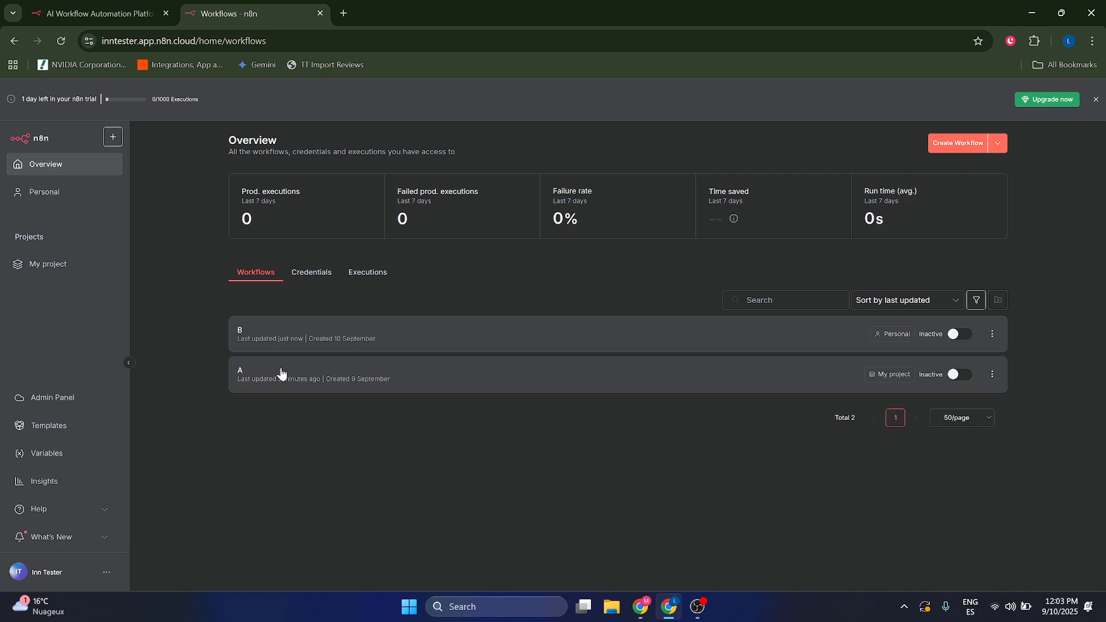
{"action": "mouse_move", "coordinate": [44, 191]}
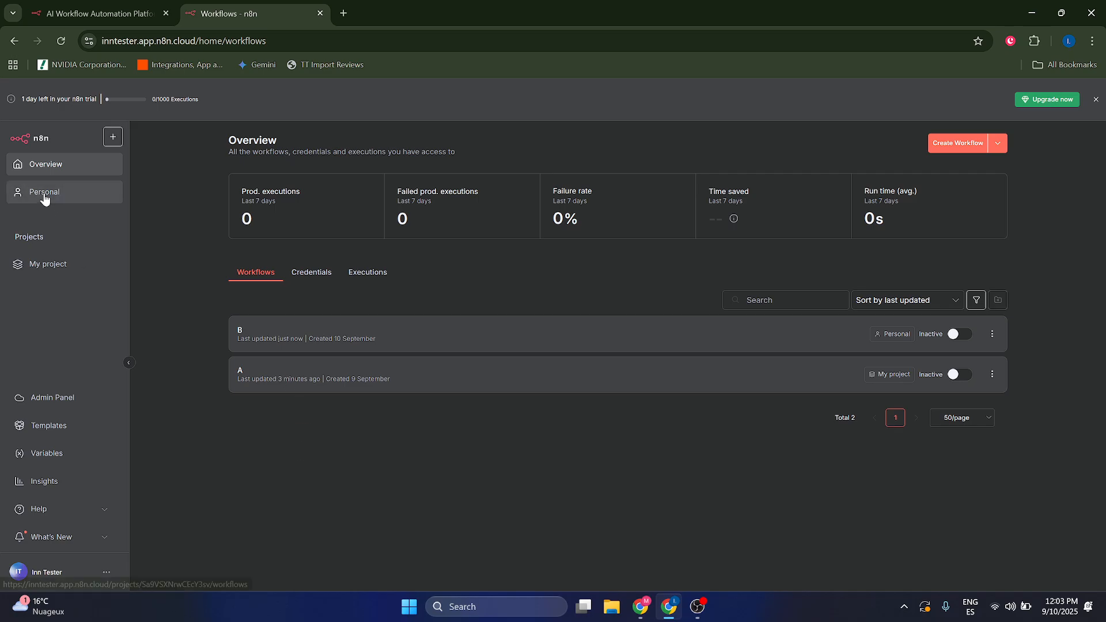
{"action": "mouse_move", "coordinate": [319, 388]}
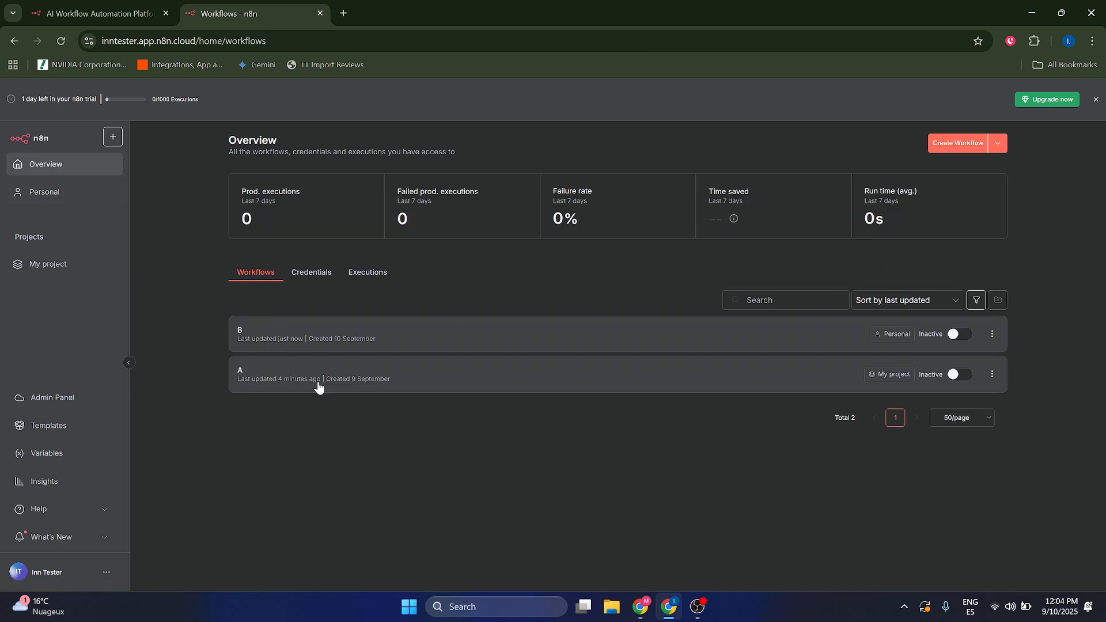
{"action": "mouse_move", "coordinate": [284, 370]}
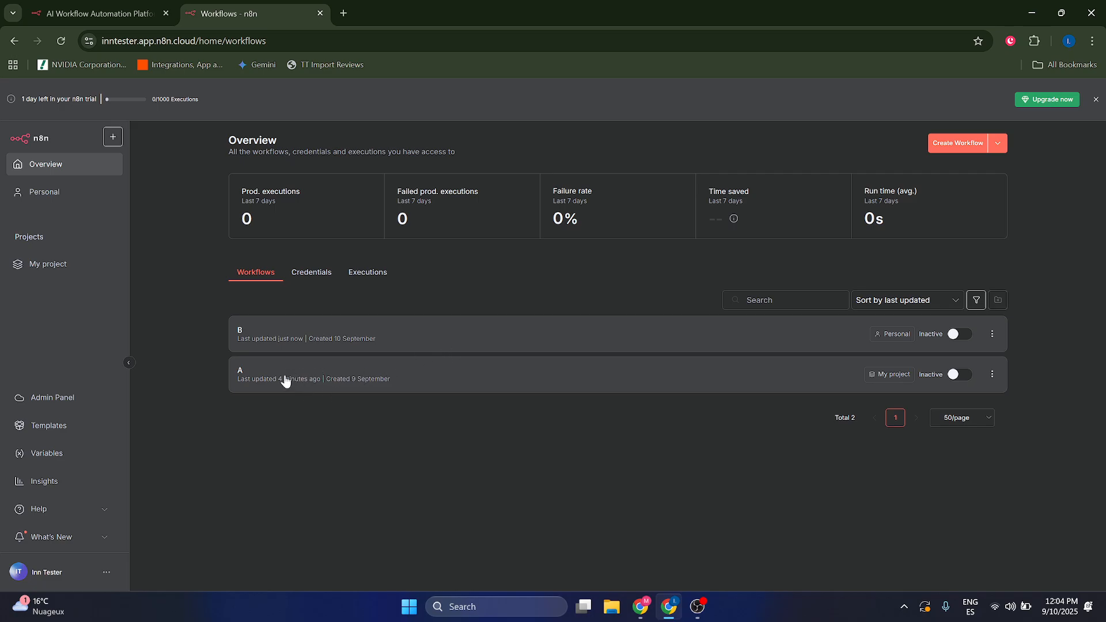
{"action": "mouse_move", "coordinate": [326, 343]}
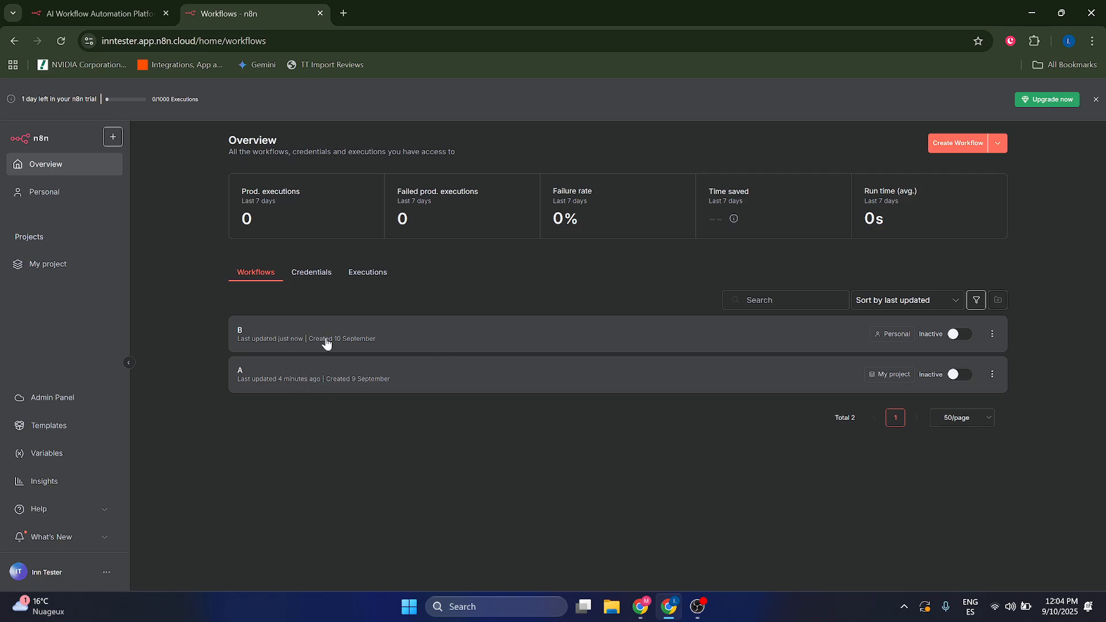
Replace workflow A's Execute Workflow node with an Execute A Sub Workflow action after Respond to Webhook (Invalid).
{"action": "left_click", "coordinate": [44, 191]}
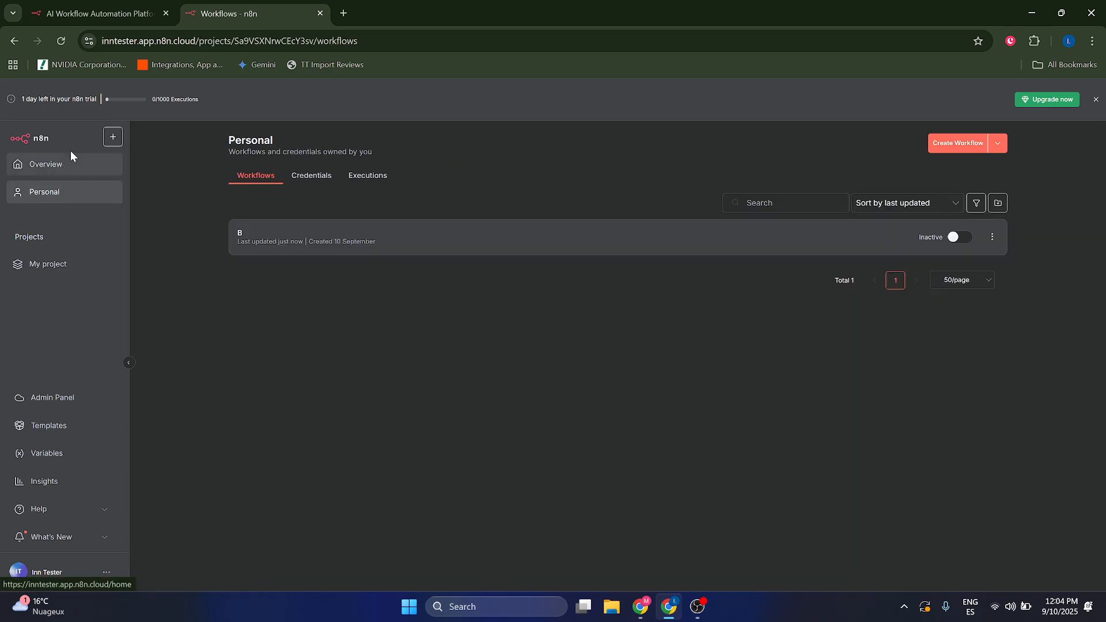
{"action": "left_click", "coordinate": [45, 163]}
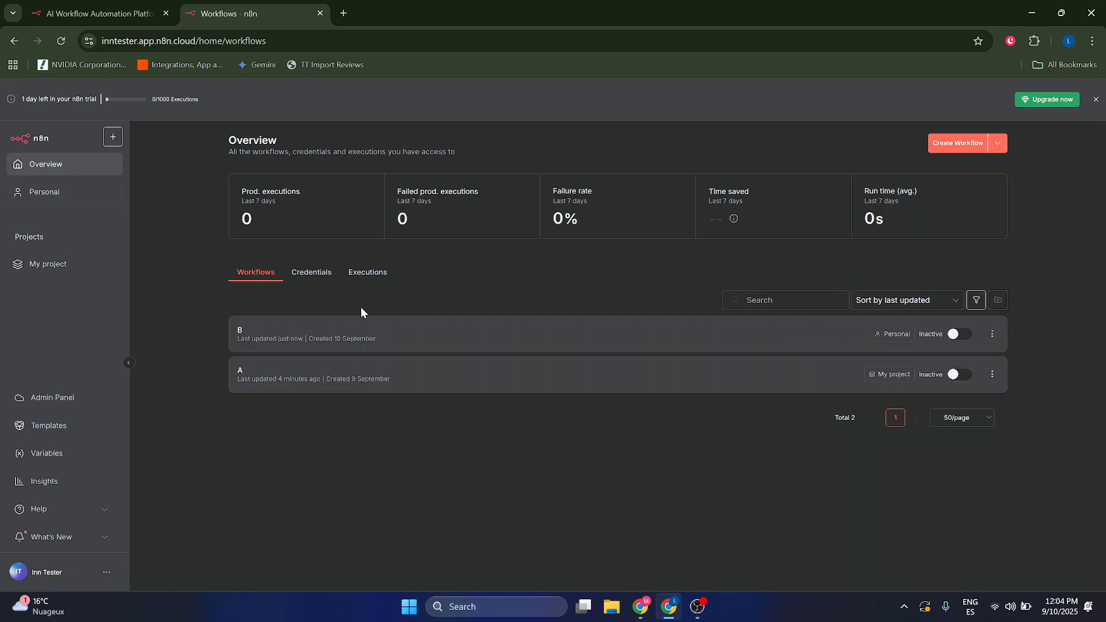
{"action": "mouse_move", "coordinate": [307, 378]}
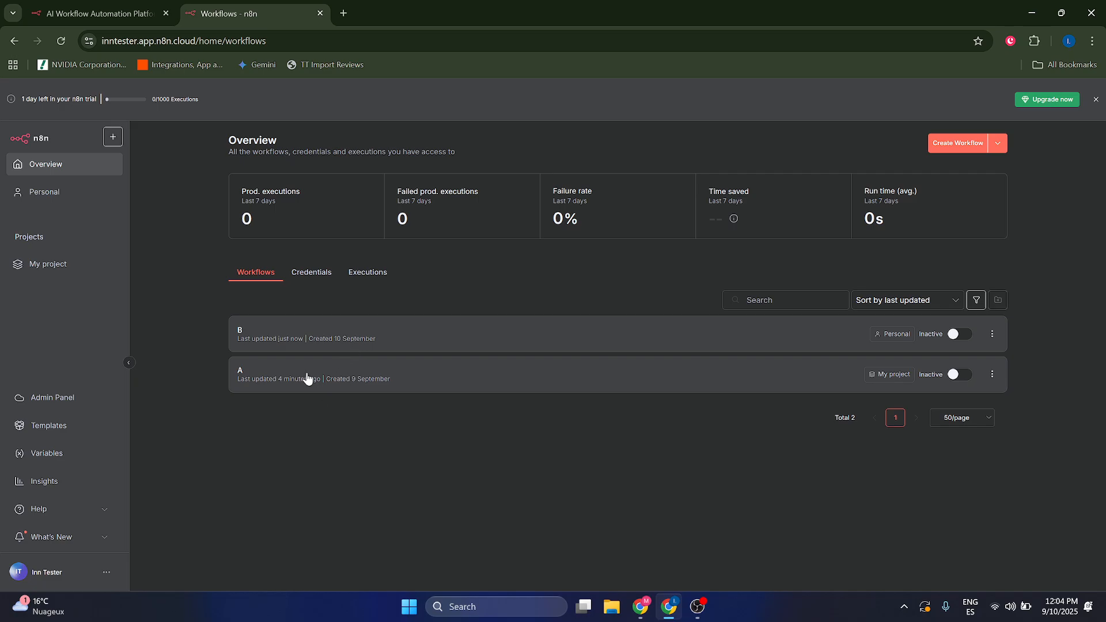
{"action": "mouse_move", "coordinate": [299, 340]}
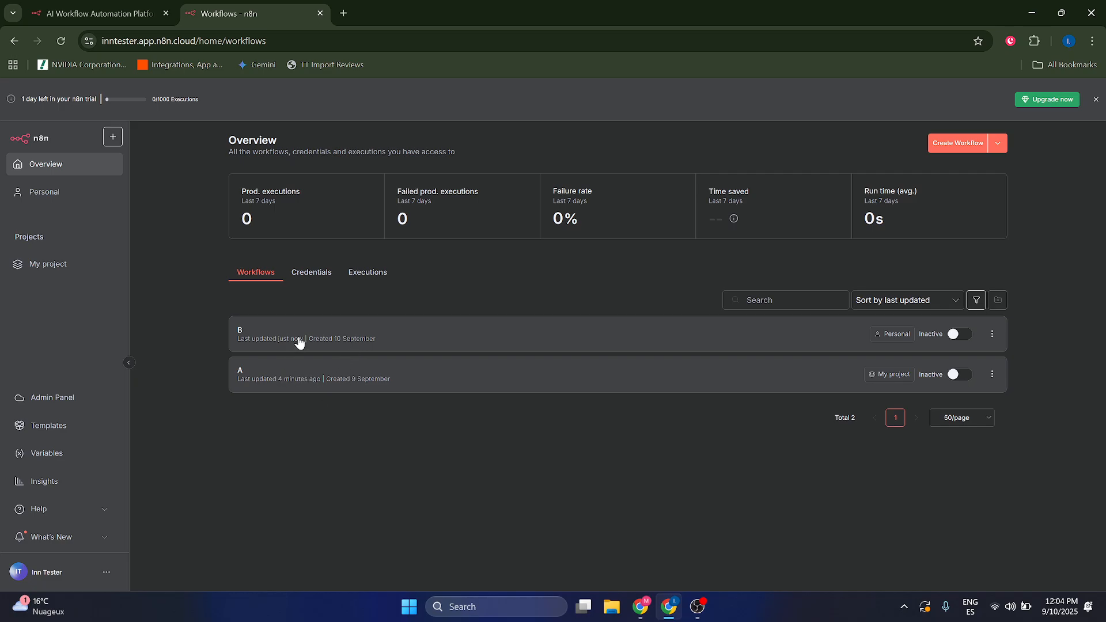
{"action": "mouse_move", "coordinate": [317, 383]}
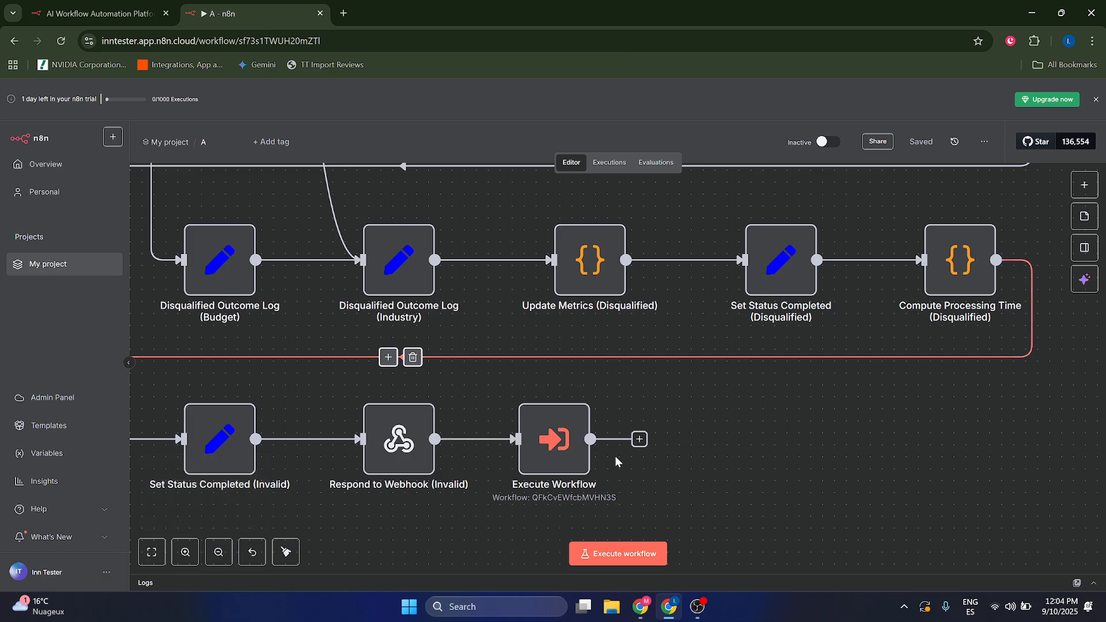
{"action": "left_click", "coordinate": [413, 357]}
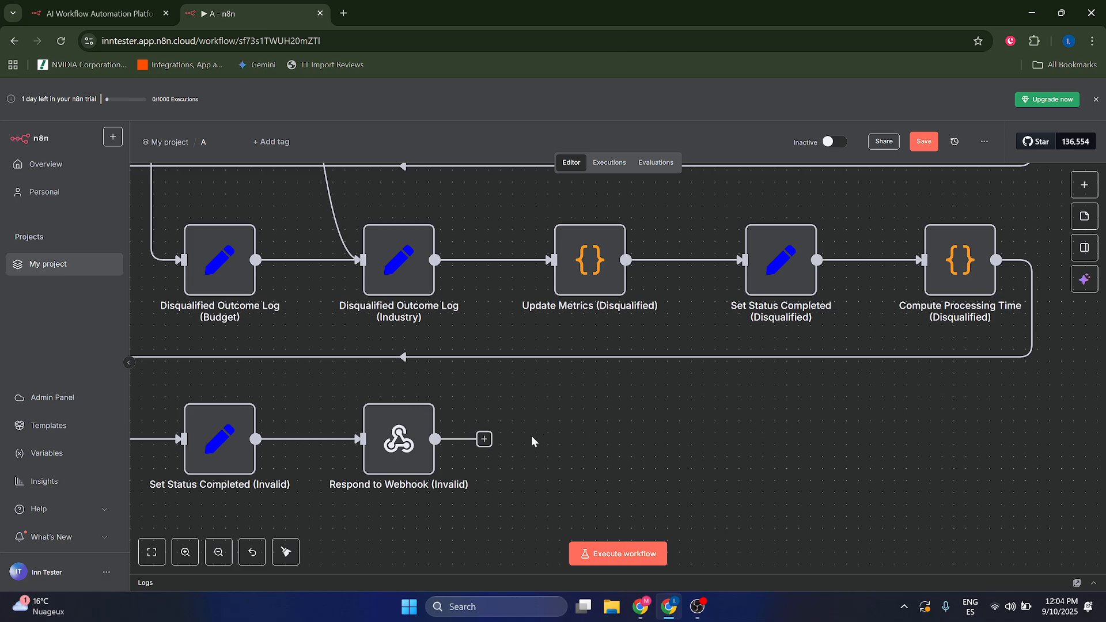
{"action": "left_click", "coordinate": [484, 439]}
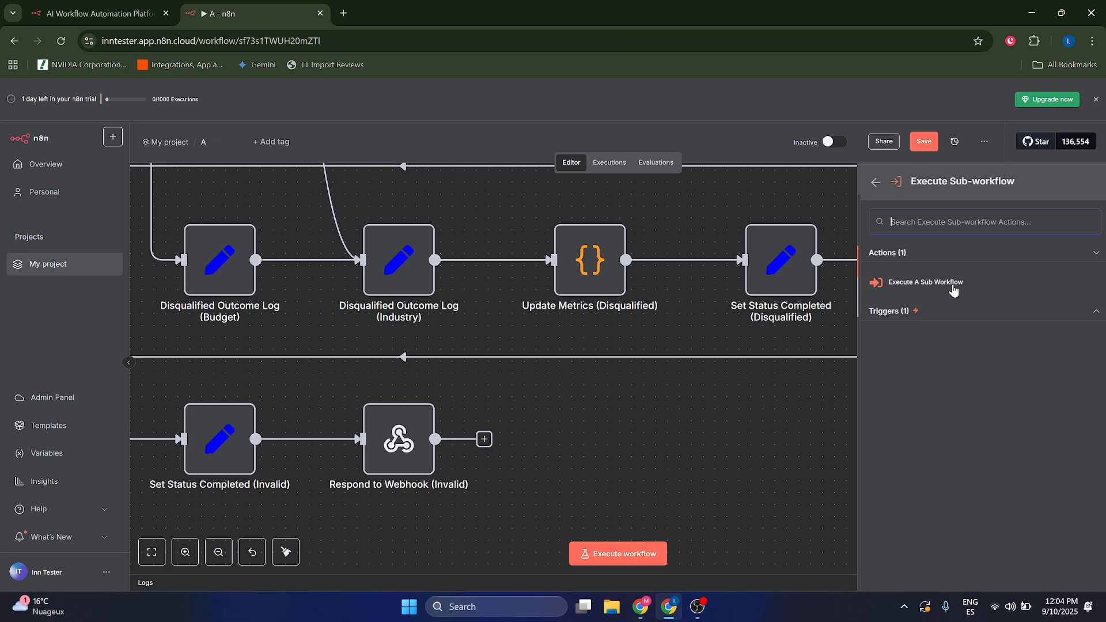
{"action": "left_click", "coordinate": [926, 283]}
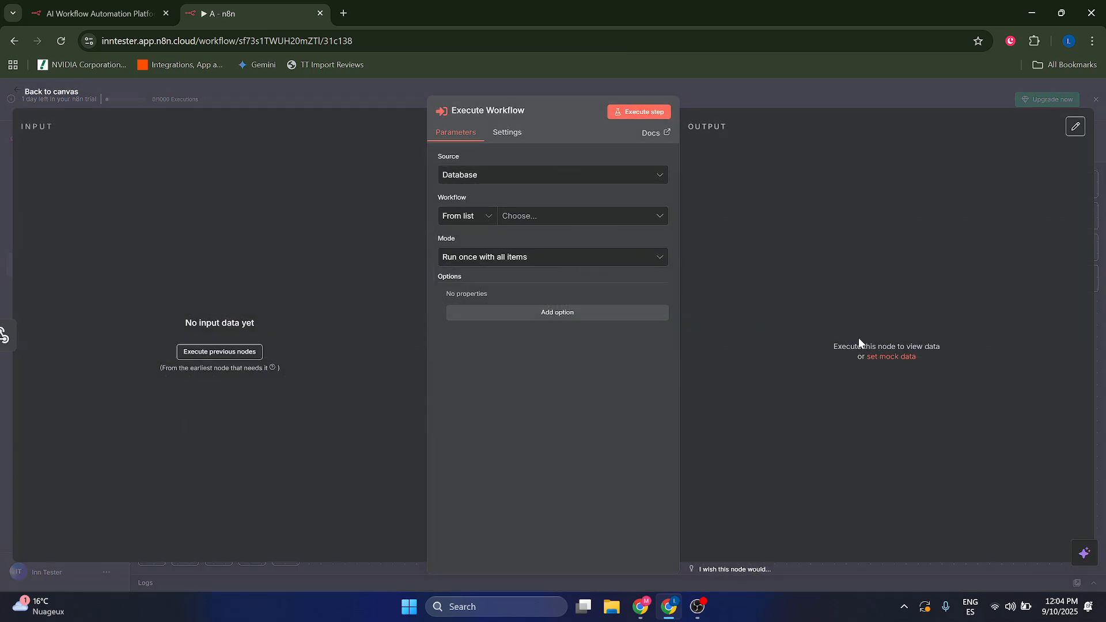
{"action": "mouse_move", "coordinate": [526, 216]}
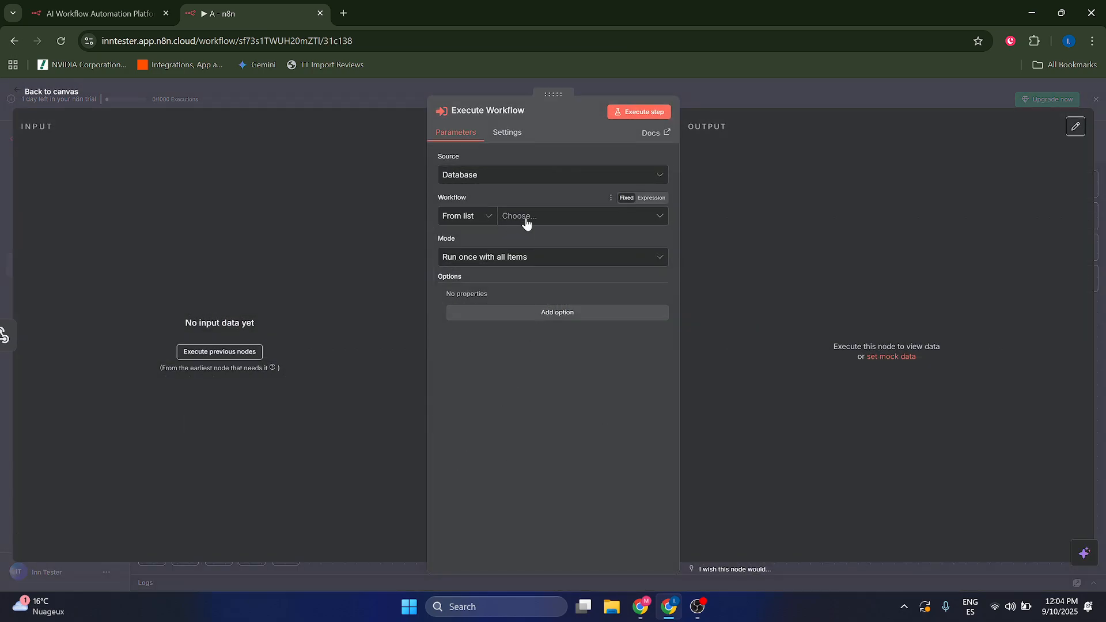
Set the new Execute Workflow node's Workflow field to workflow B and return to the canvas.
{"action": "left_click", "coordinate": [572, 217]}
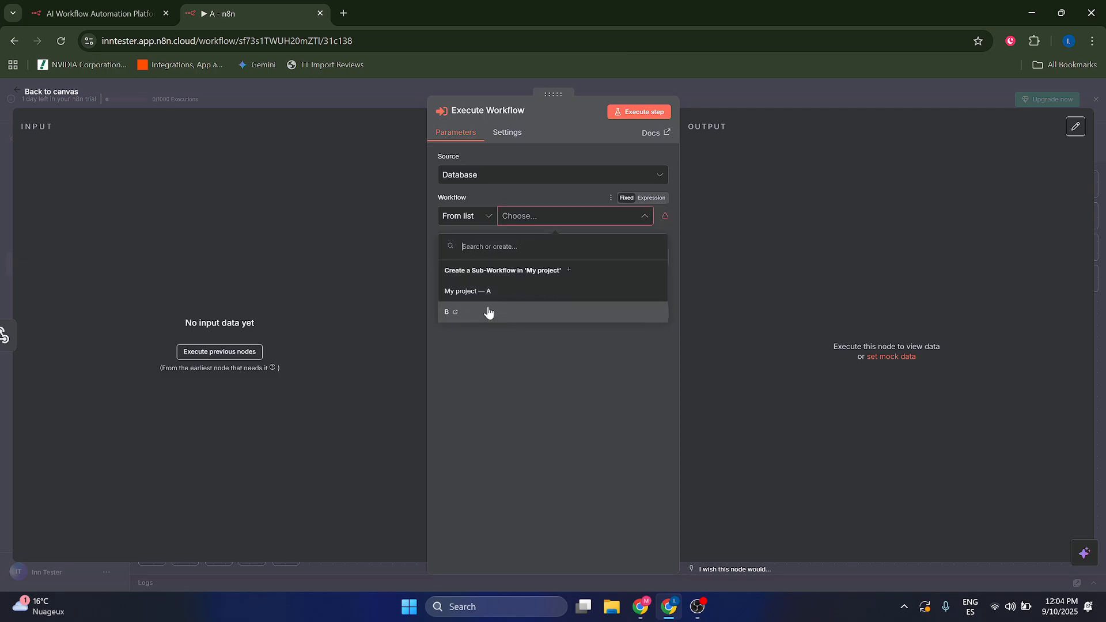
{"action": "left_click", "coordinate": [447, 311]}
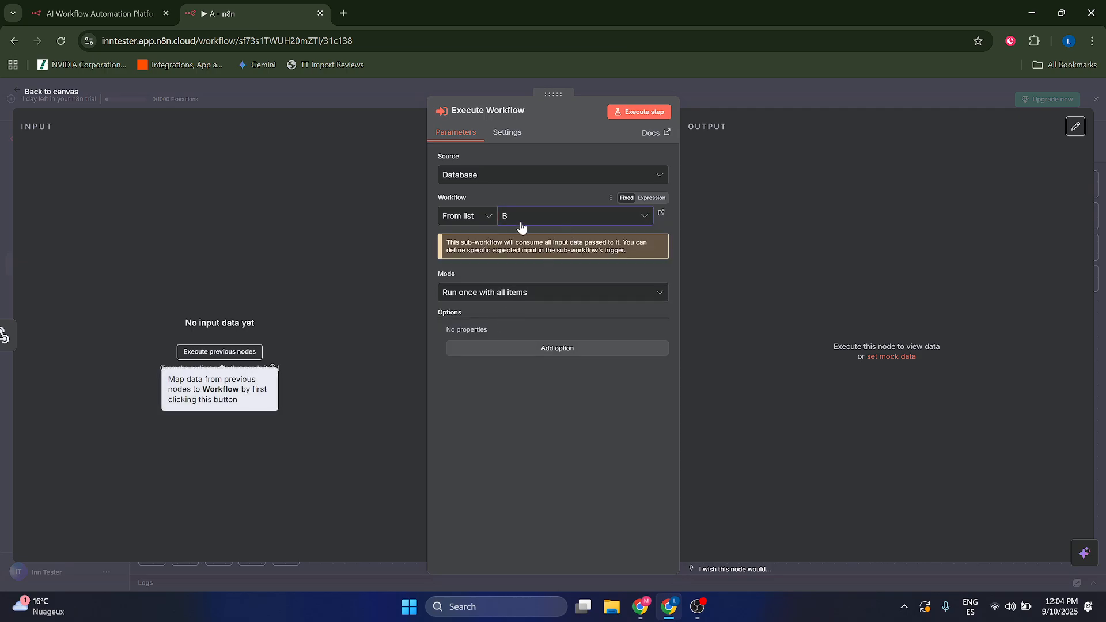
{"action": "left_click", "coordinate": [572, 216]}
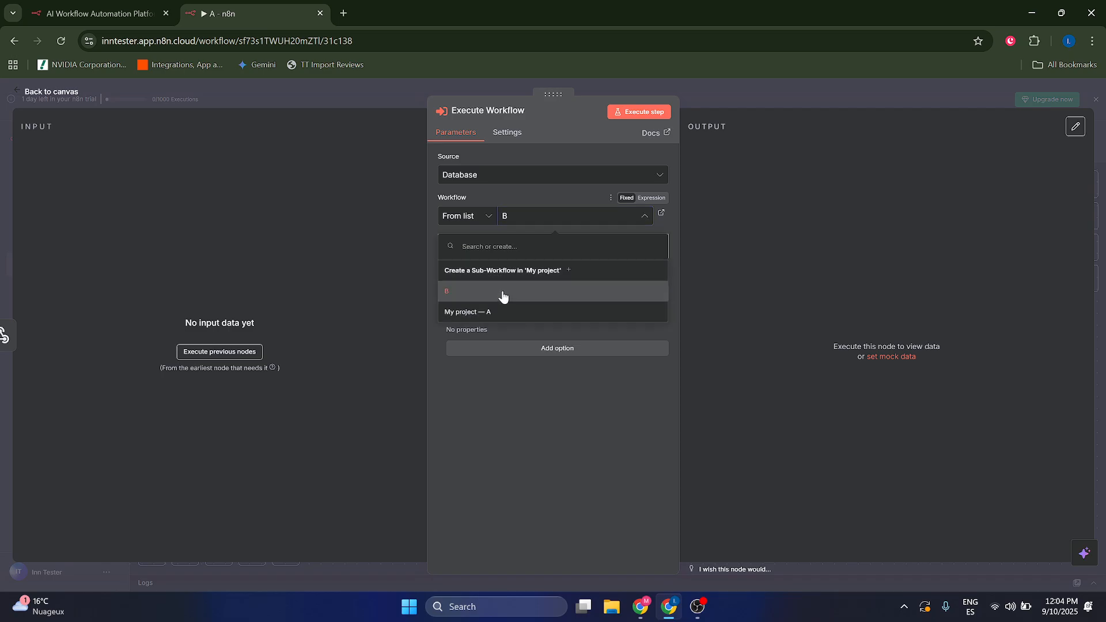
{"action": "left_click", "coordinate": [446, 291]}
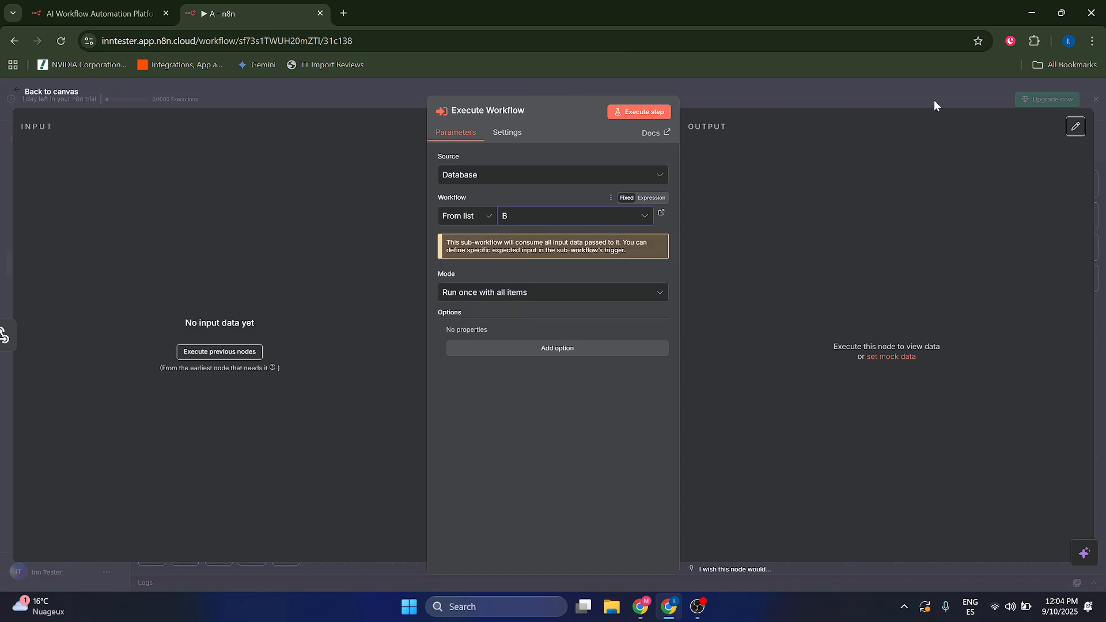
{"action": "left_click", "coordinate": [49, 91]}
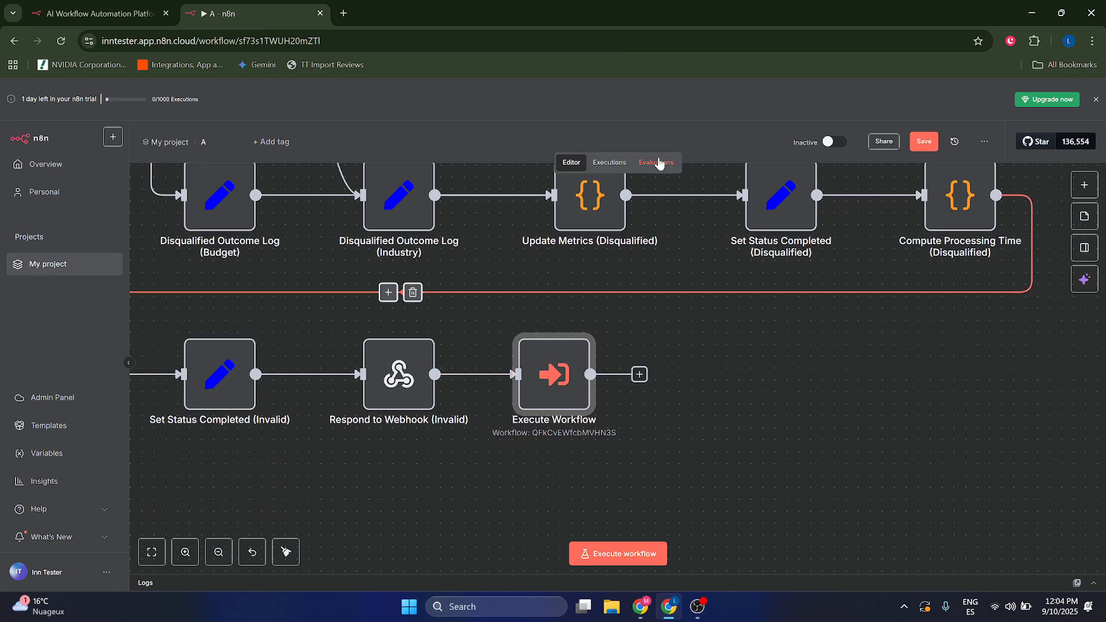
Save workflow A and open the empty workflow B.
{"action": "left_click", "coordinate": [923, 141]}
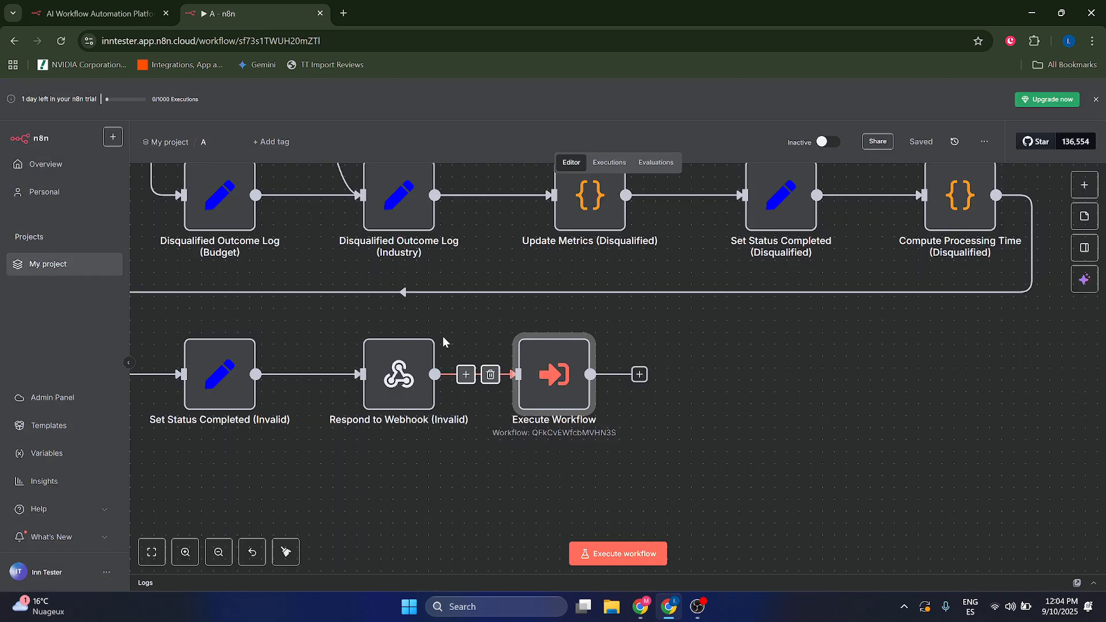
{"action": "left_click", "coordinate": [45, 163]}
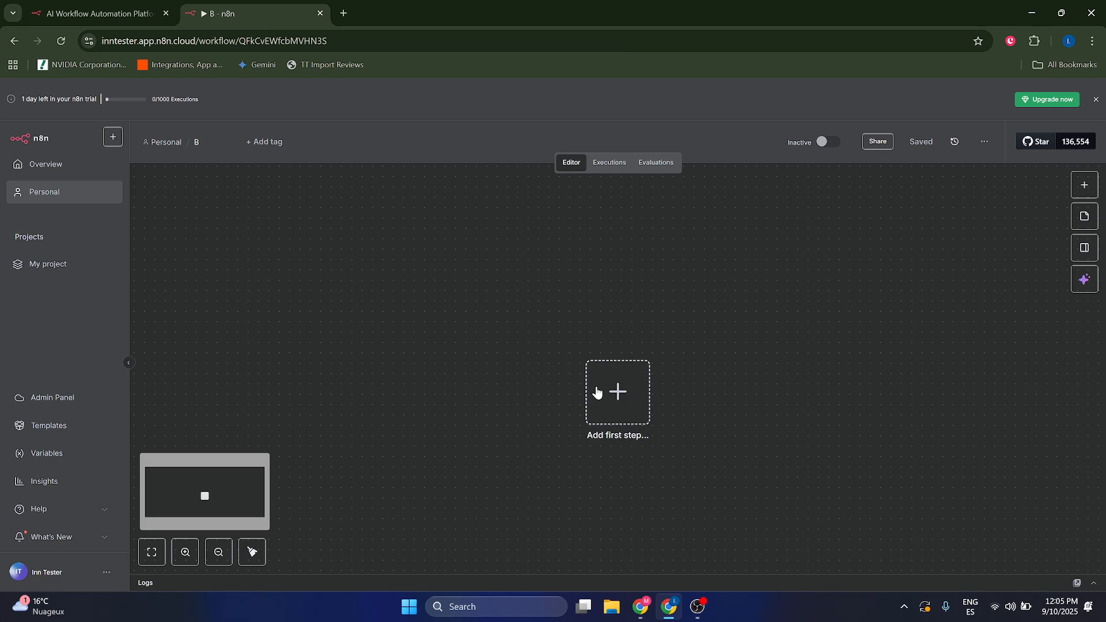
Add a 'When Executed by Another Workflow' trigger as workflow B's first step.
{"action": "left_click", "coordinate": [617, 392]}
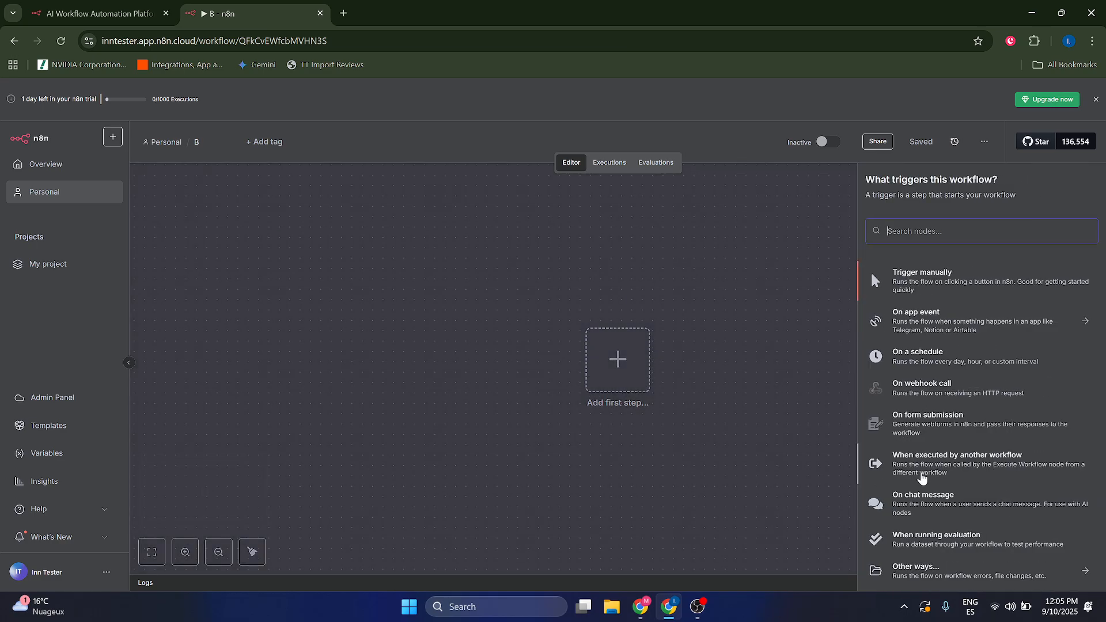
{"action": "mouse_move", "coordinate": [959, 469]}
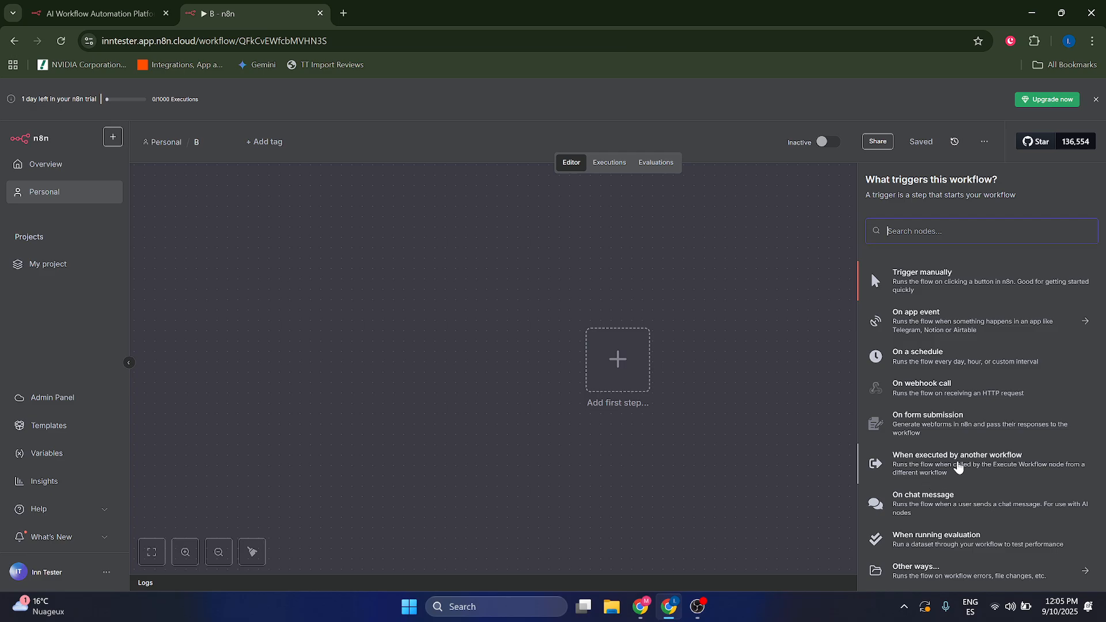
{"action": "left_click", "coordinate": [958, 463]}
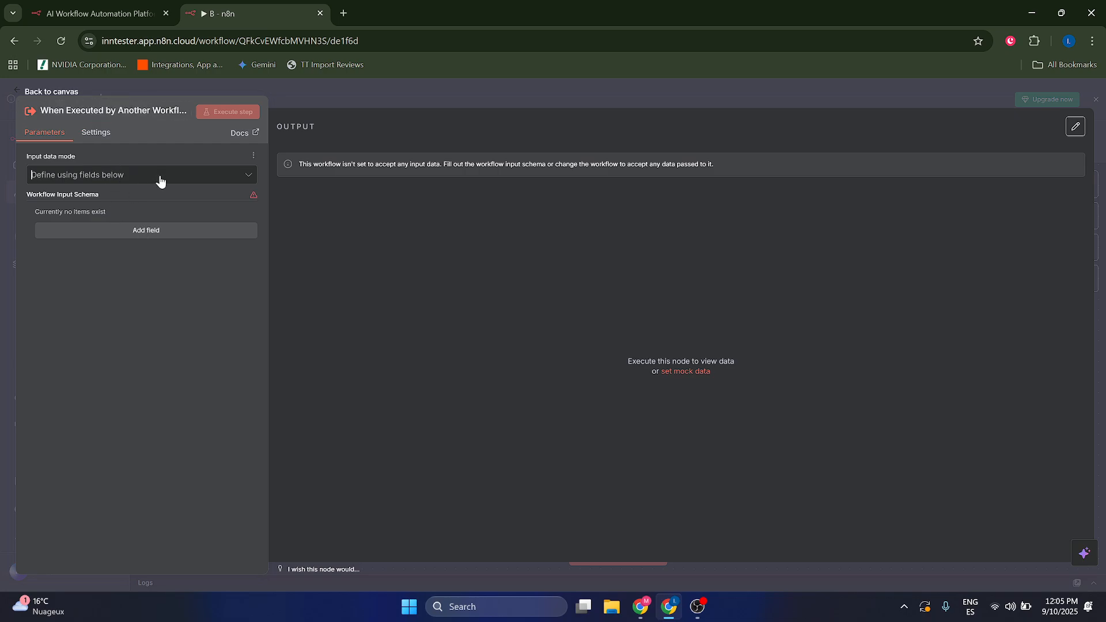
Keep input data mode as 'Define using fields below' and add one input field.
{"action": "left_click", "coordinate": [141, 174]}
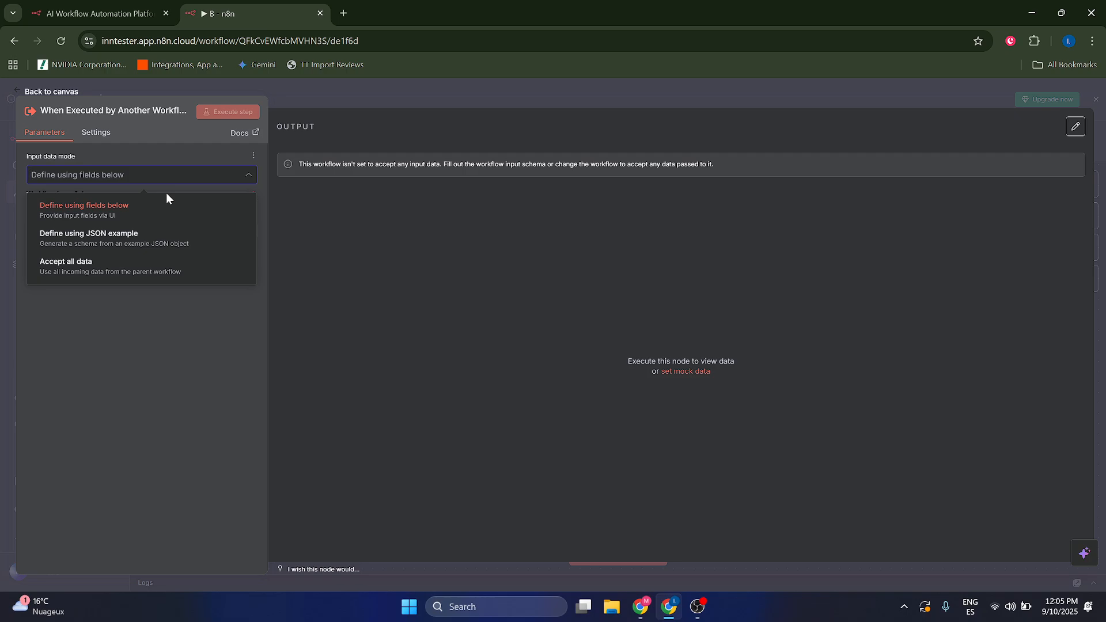
{"action": "mouse_move", "coordinate": [112, 222]}
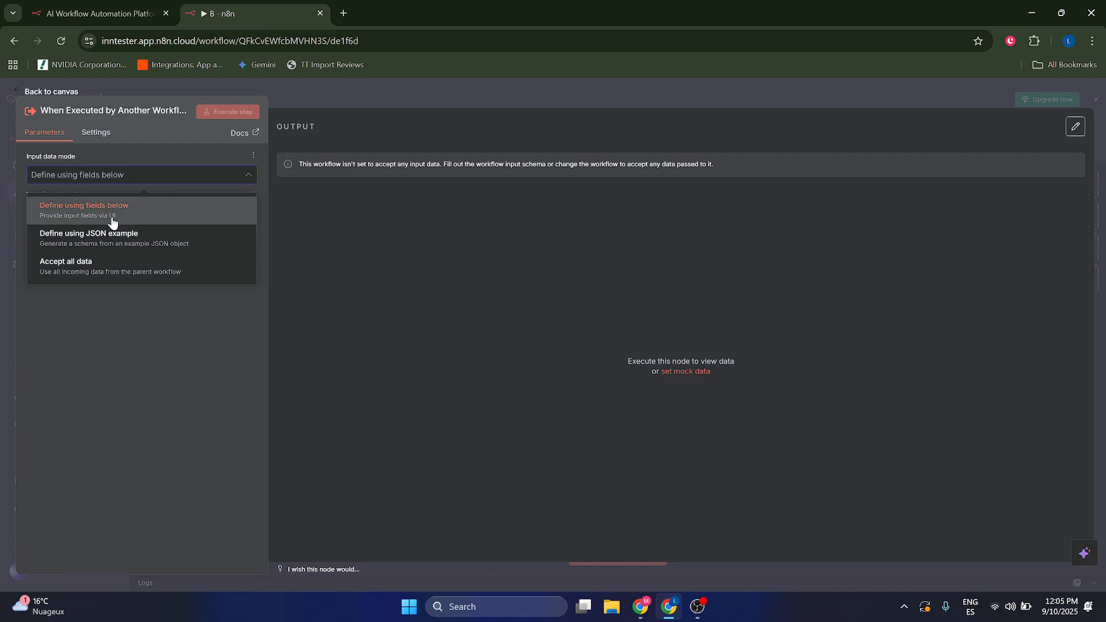
{"action": "mouse_move", "coordinate": [103, 211]}
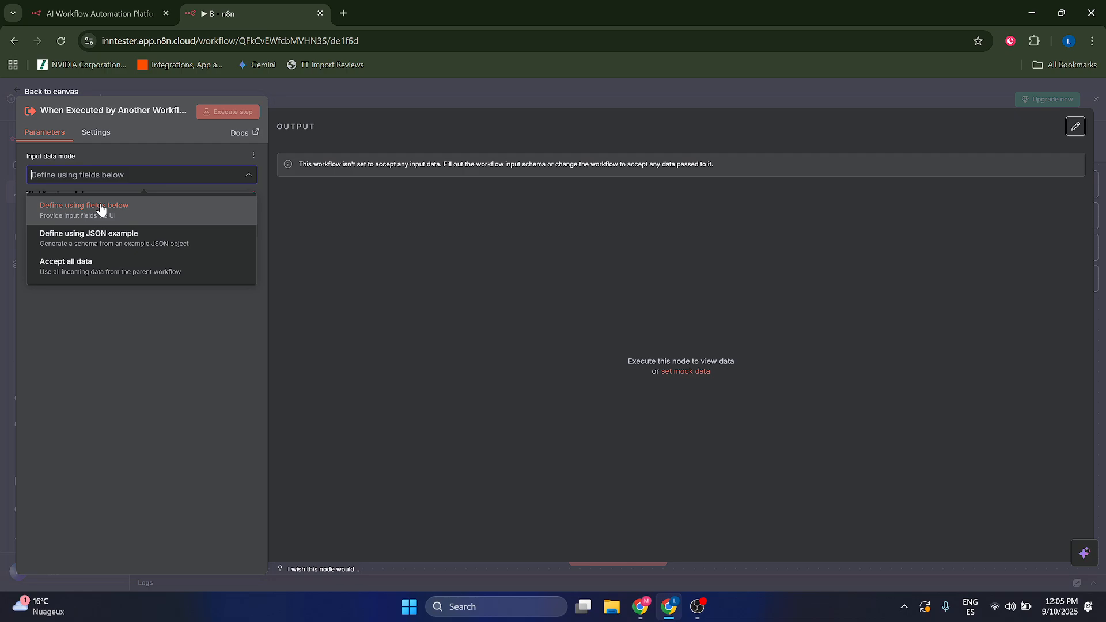
{"action": "left_click", "coordinate": [84, 209]}
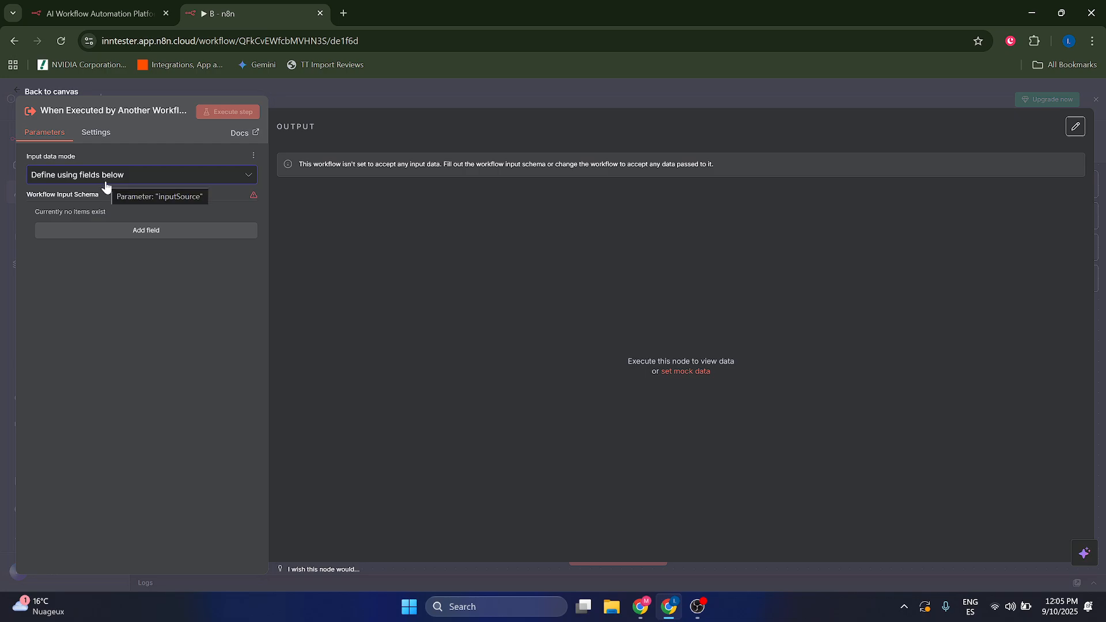
{"action": "mouse_move", "coordinate": [253, 195]}
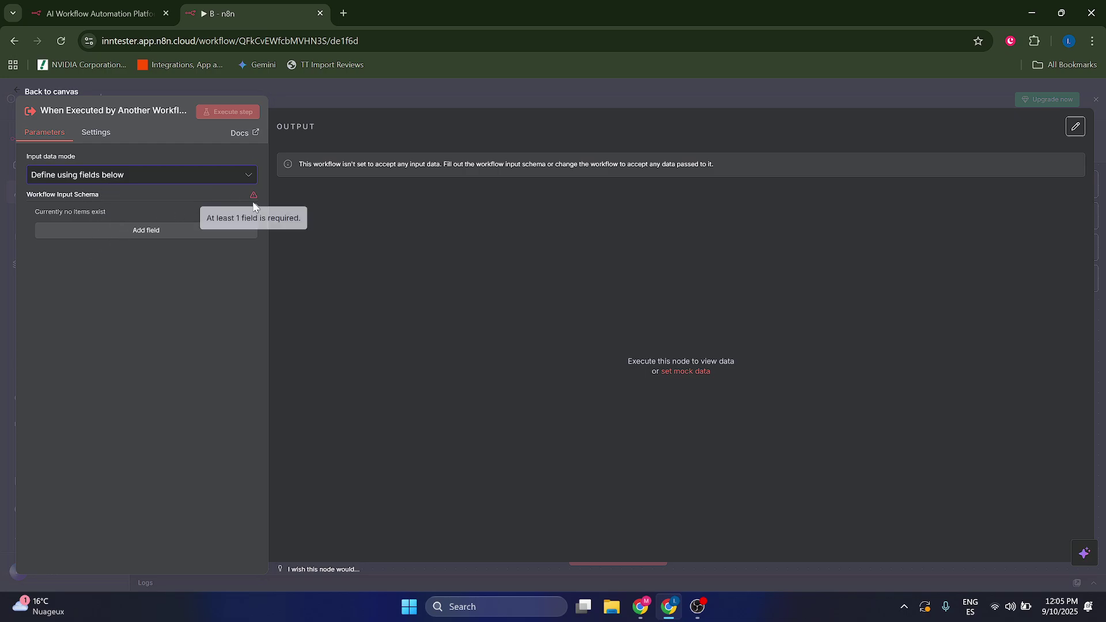
{"action": "left_click", "coordinate": [146, 230]}
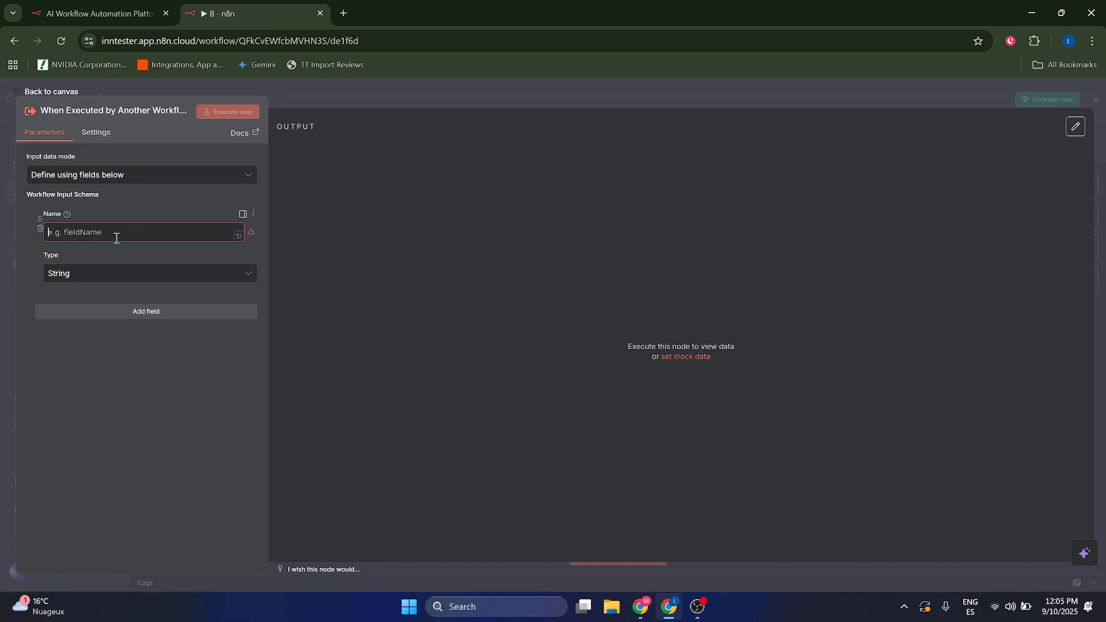
Keep the new input field as type String, typing 'data', and return to workflow B's canvas.
{"action": "left_click", "coordinate": [149, 273]}
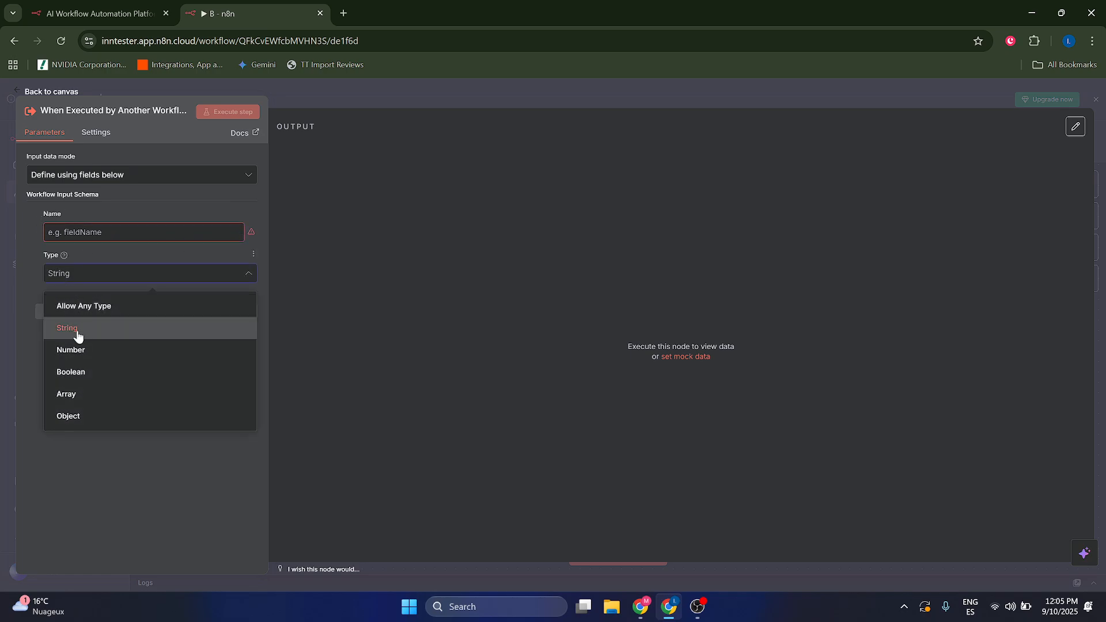
{"action": "left_click", "coordinate": [66, 328]}
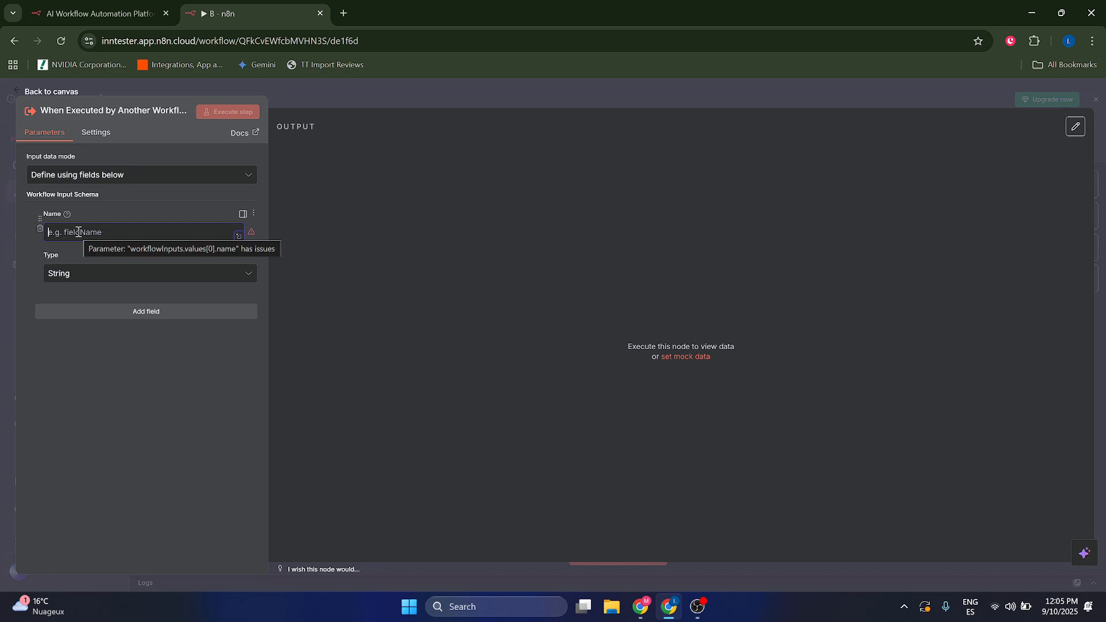
{"action": "type", "text": "data"}
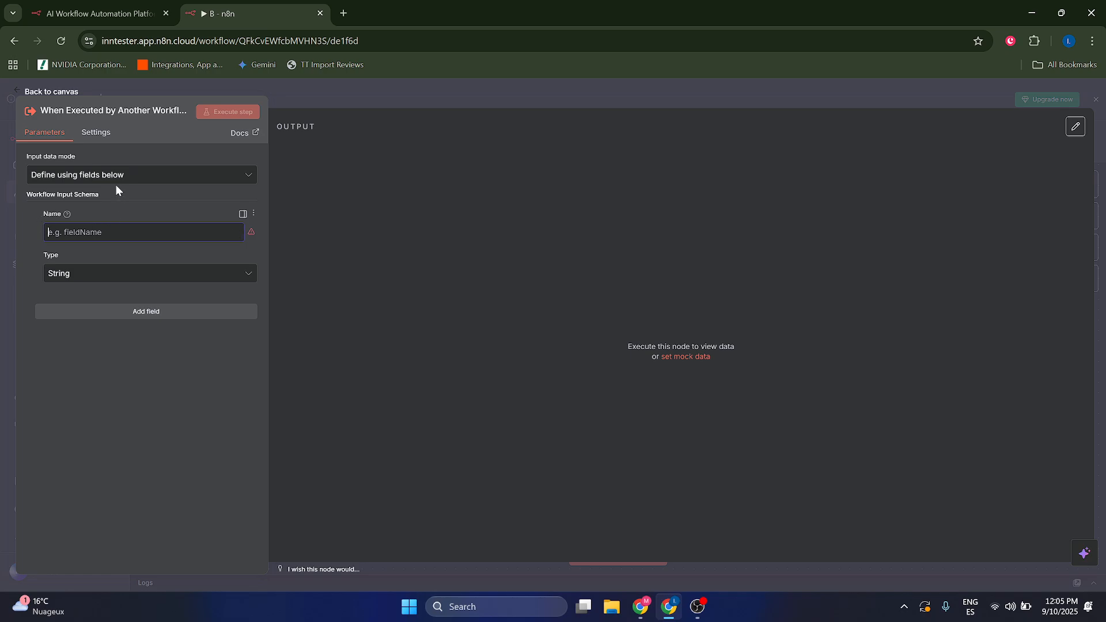
{"action": "mouse_move", "coordinate": [89, 209]}
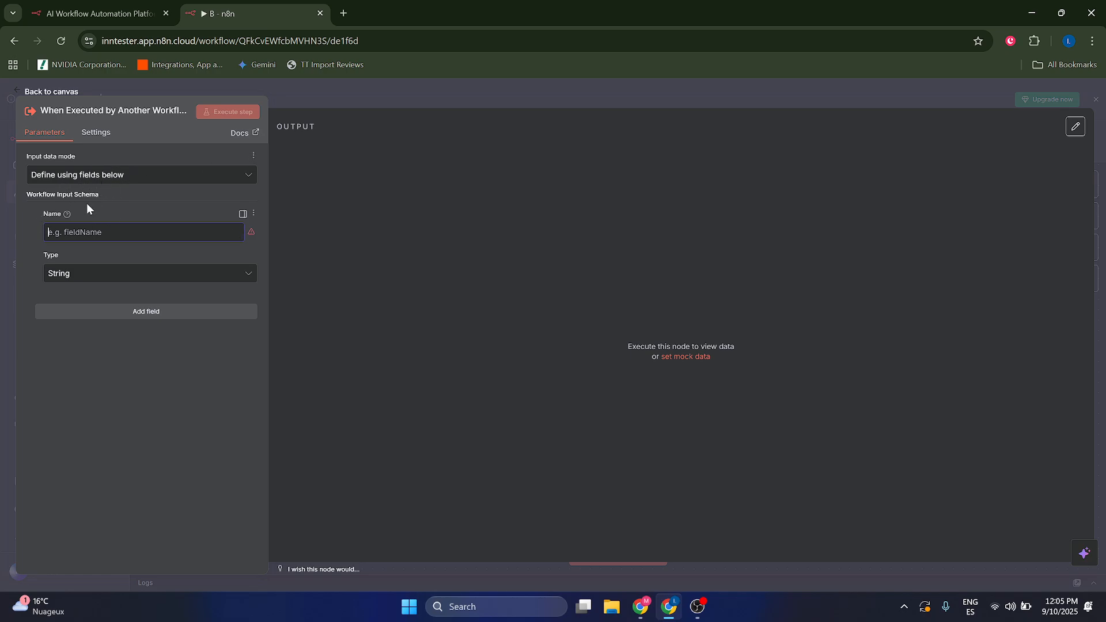
{"action": "mouse_move", "coordinate": [121, 222]}
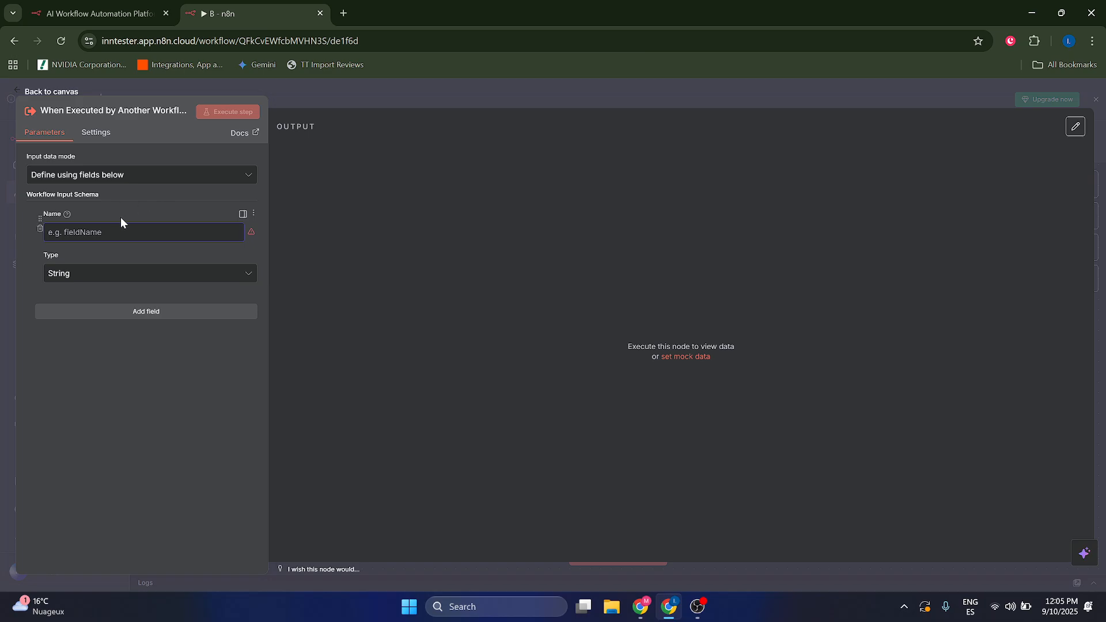
{"action": "left_click", "coordinate": [51, 92]}
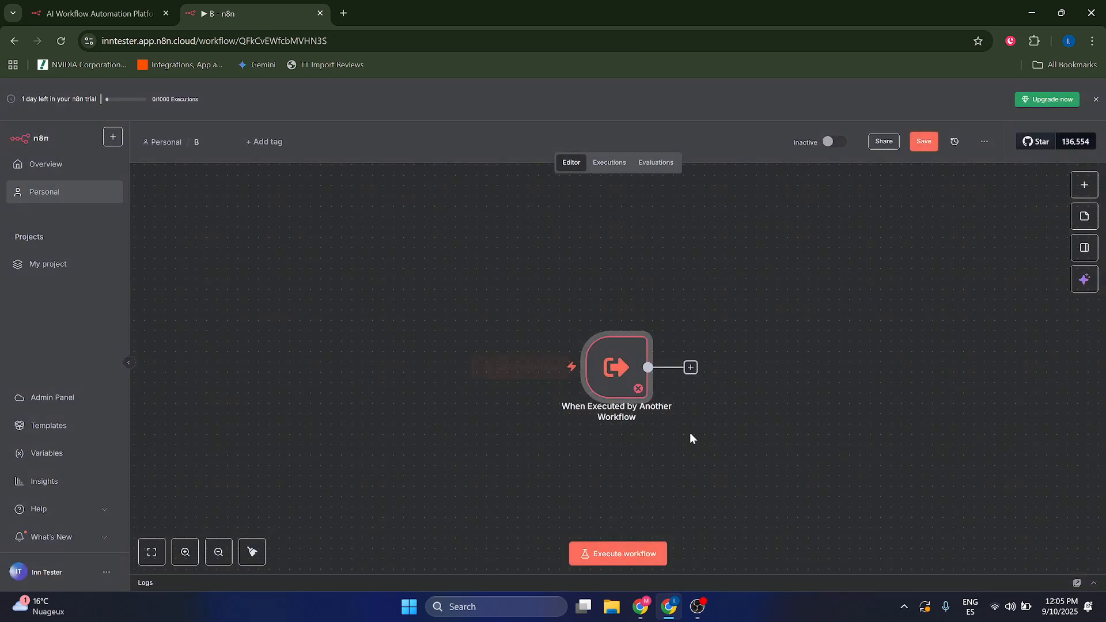